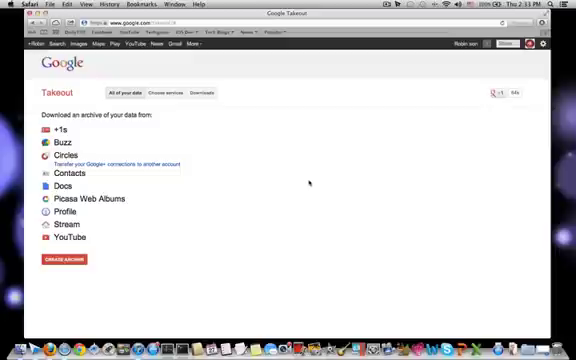
{"action": "mouse_move", "coordinate": [246, 198]}
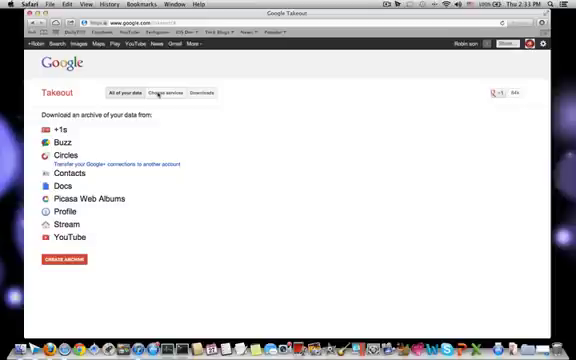
{"action": "left_click", "coordinate": [170, 92]}
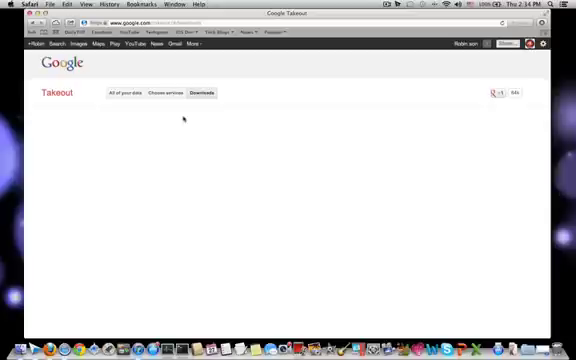
{"action": "mouse_move", "coordinate": [178, 116]}
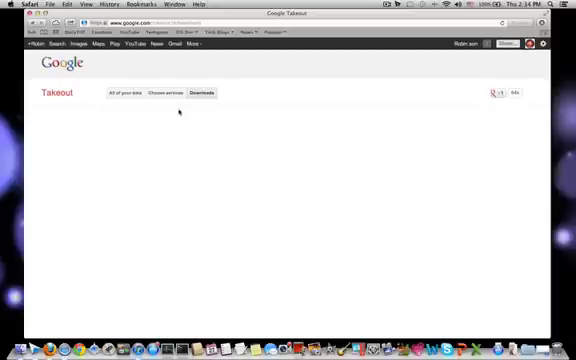